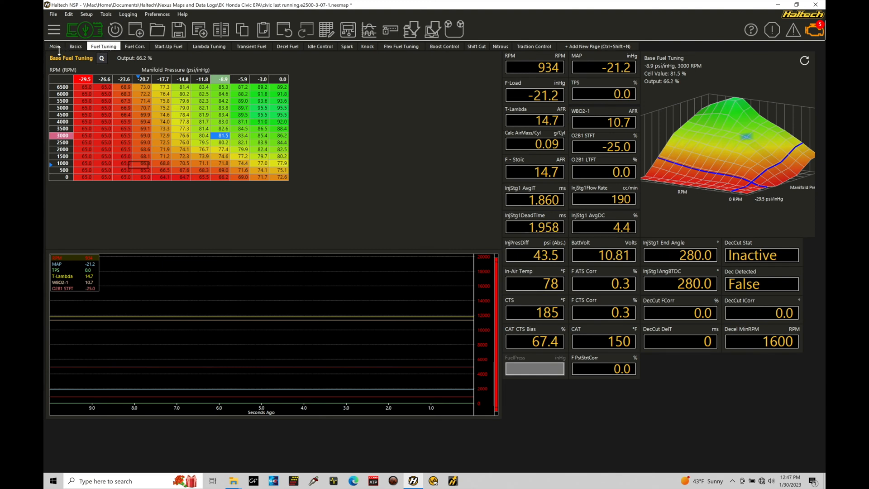
- Show the ECU functions tree with the Engine Configuration settings displayed
left_click(55, 46)
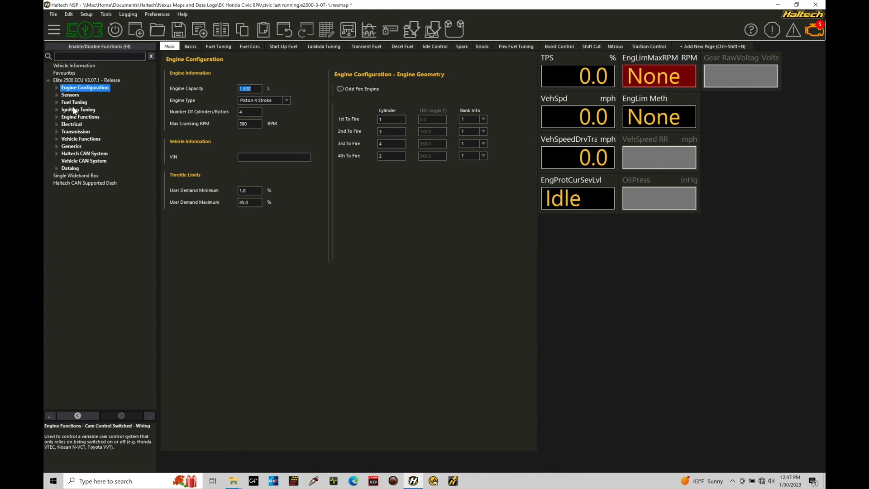
- Show the Engine Functions page listing fuel pump, thermo fan and engine protection functions
left_click(79, 117)
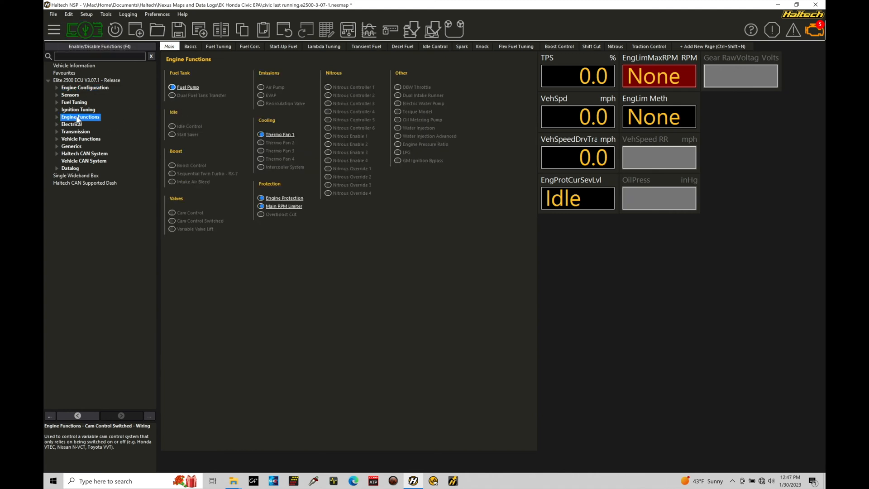
mouse_move(190, 206)
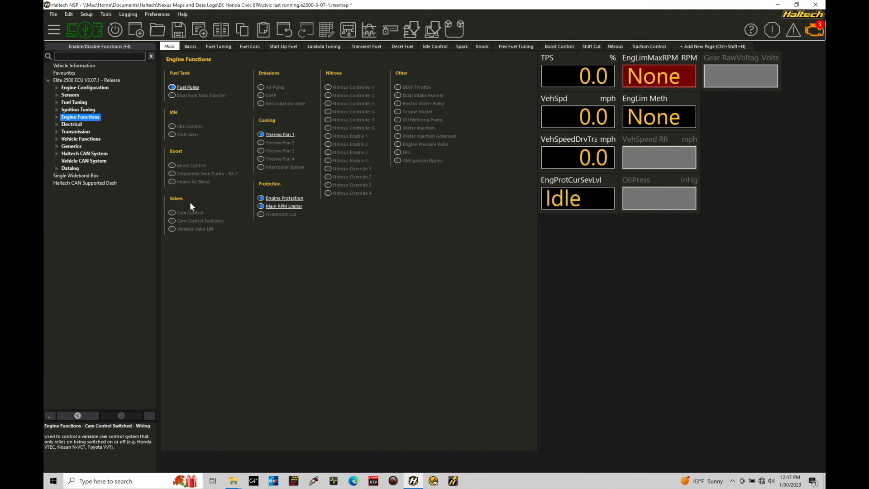
mouse_move(210, 241)
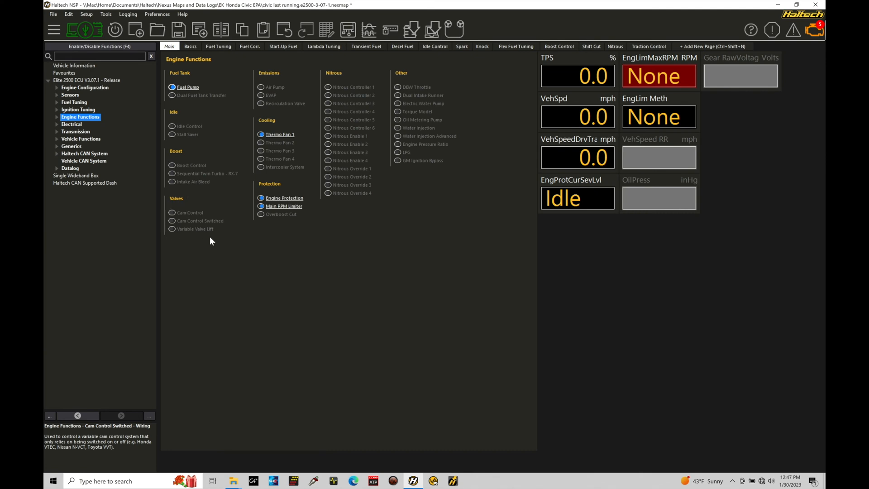
mouse_move(186, 224)
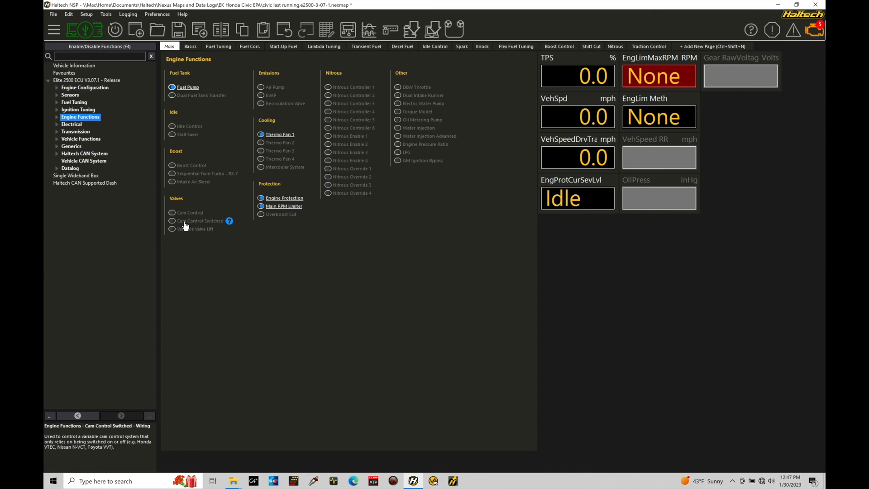
- Turn on Cam Control Switched under Valves and expand Engine Functions to reveal its Wiring entry
left_click(172, 221)
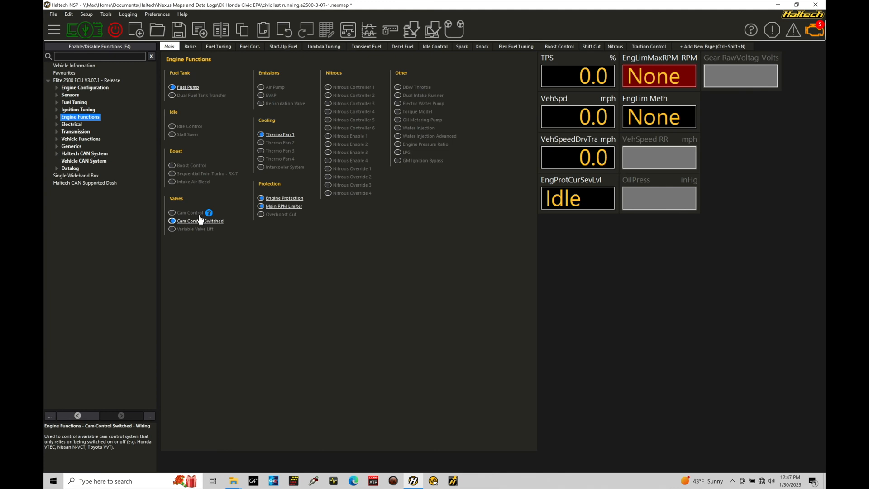
mouse_move(191, 229)
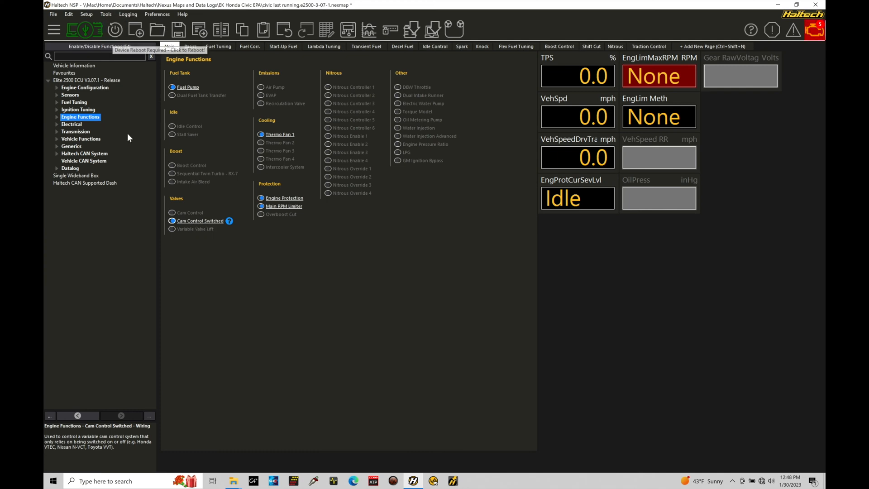
left_click(57, 117)
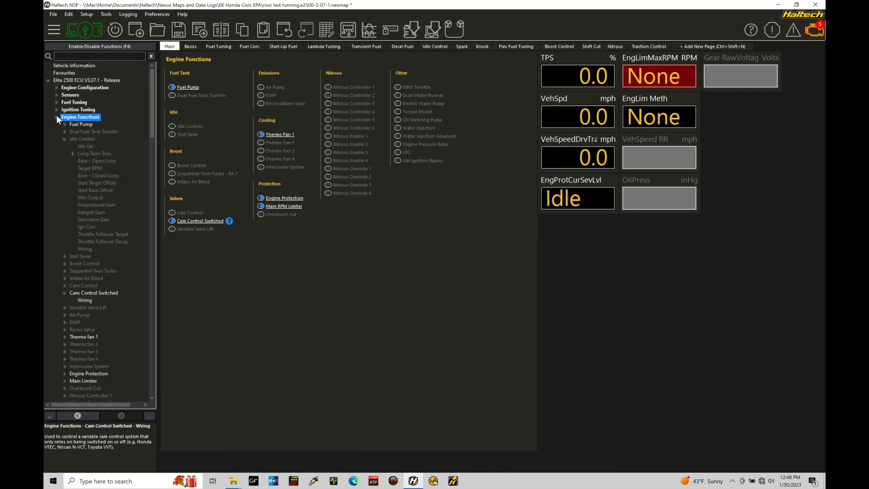
mouse_move(110, 297)
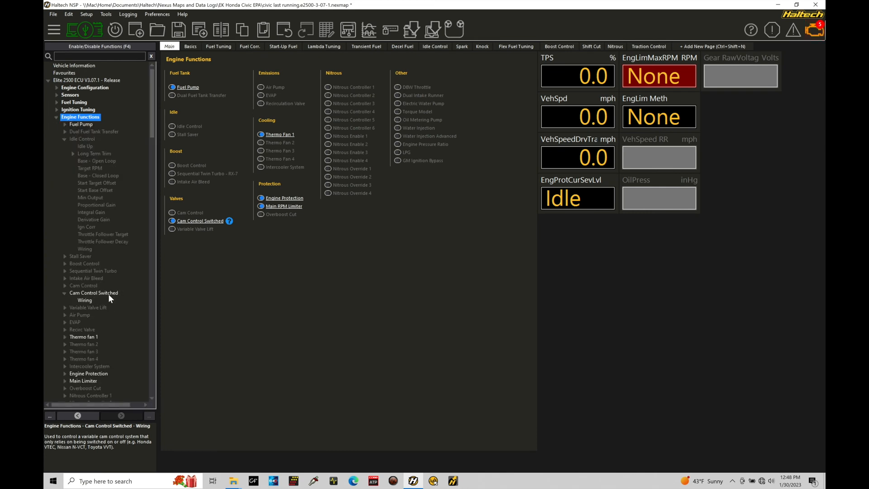
- View the Cam Control Switched settings, then its Wiring page with Intake Output 1 on DPO 2, active Low
left_click(93, 293)
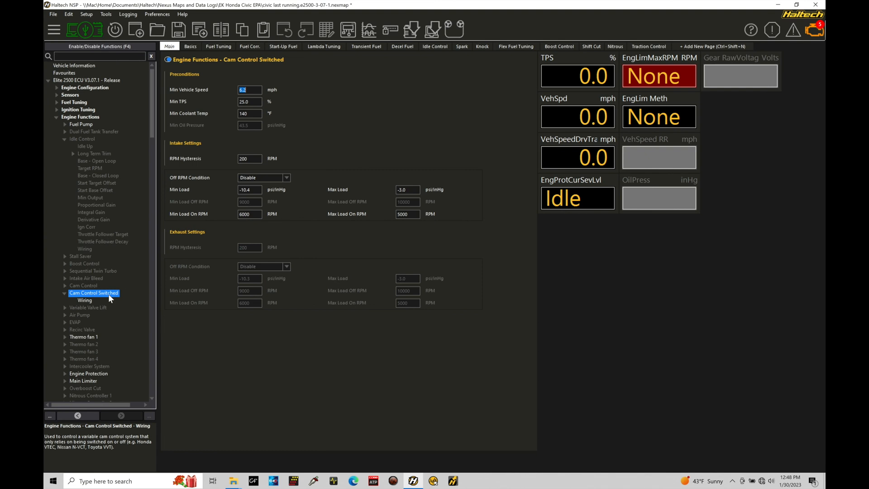
mouse_move(312, 137)
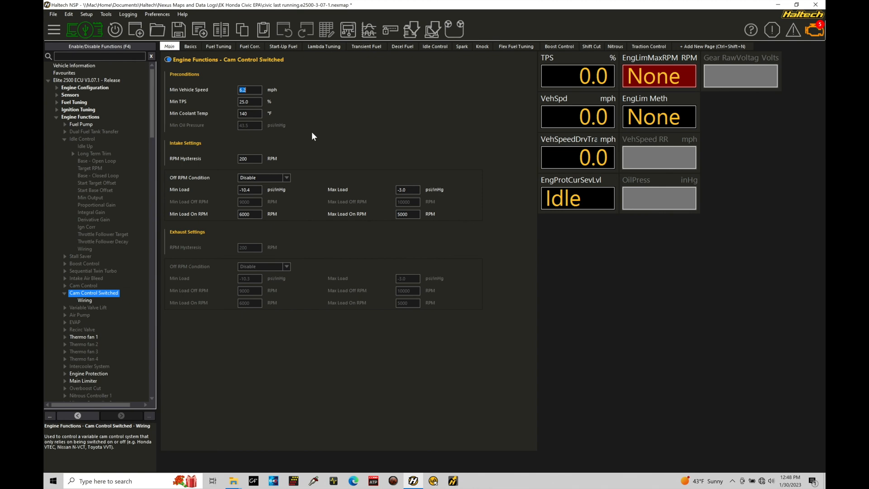
mouse_move(88, 307)
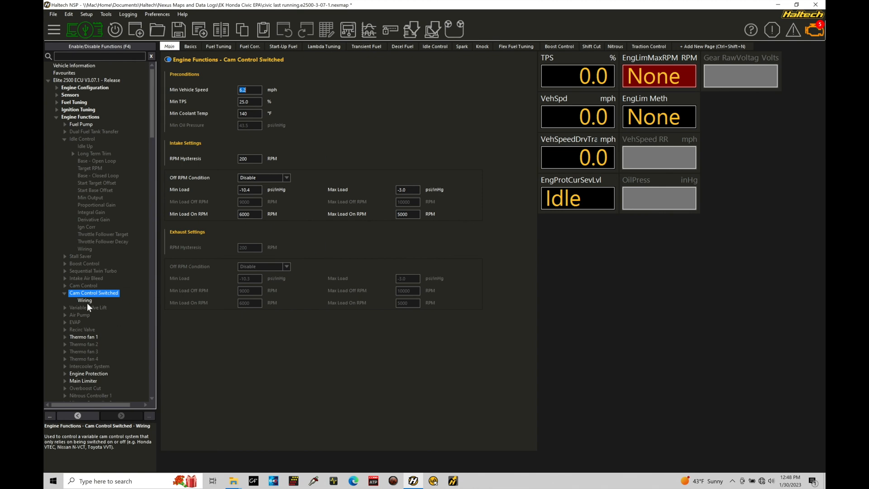
left_click(84, 300)
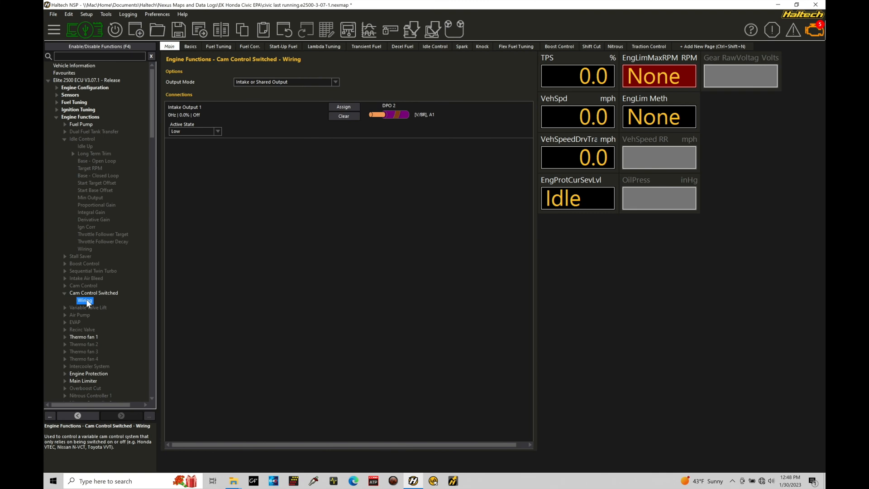